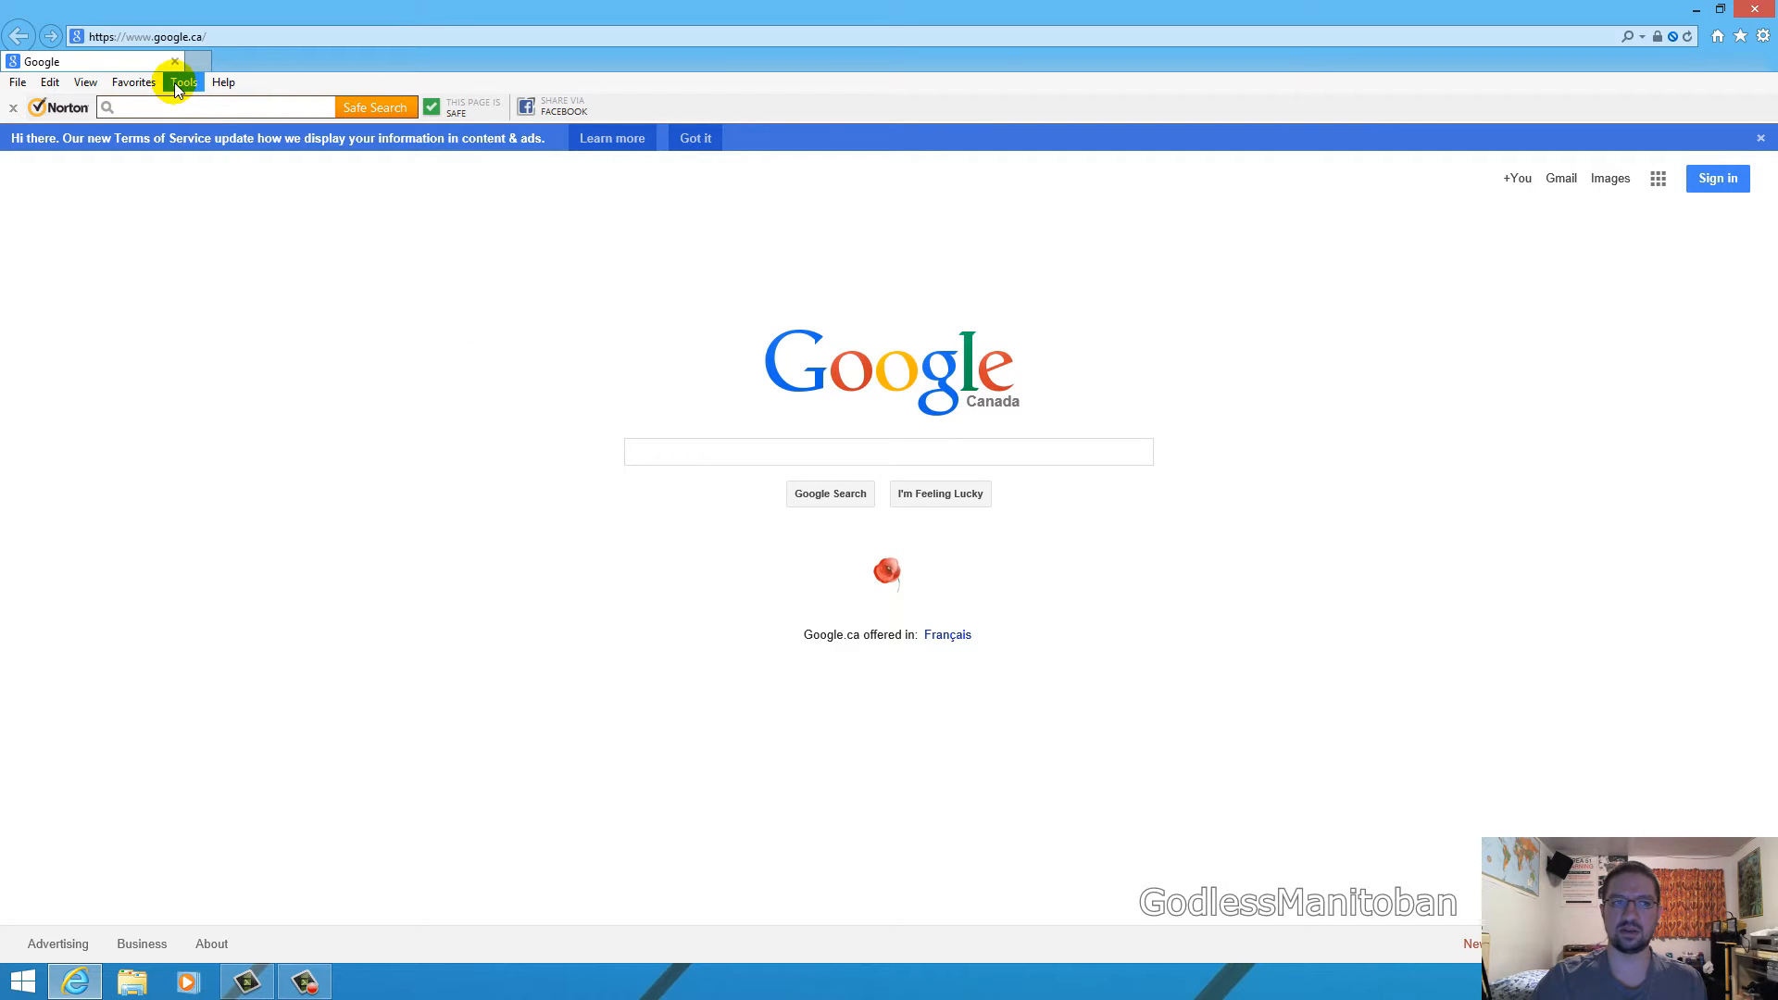
# Reach the Content settings of Internet Options via Tools > Internet options.
pyautogui.click(184, 81)
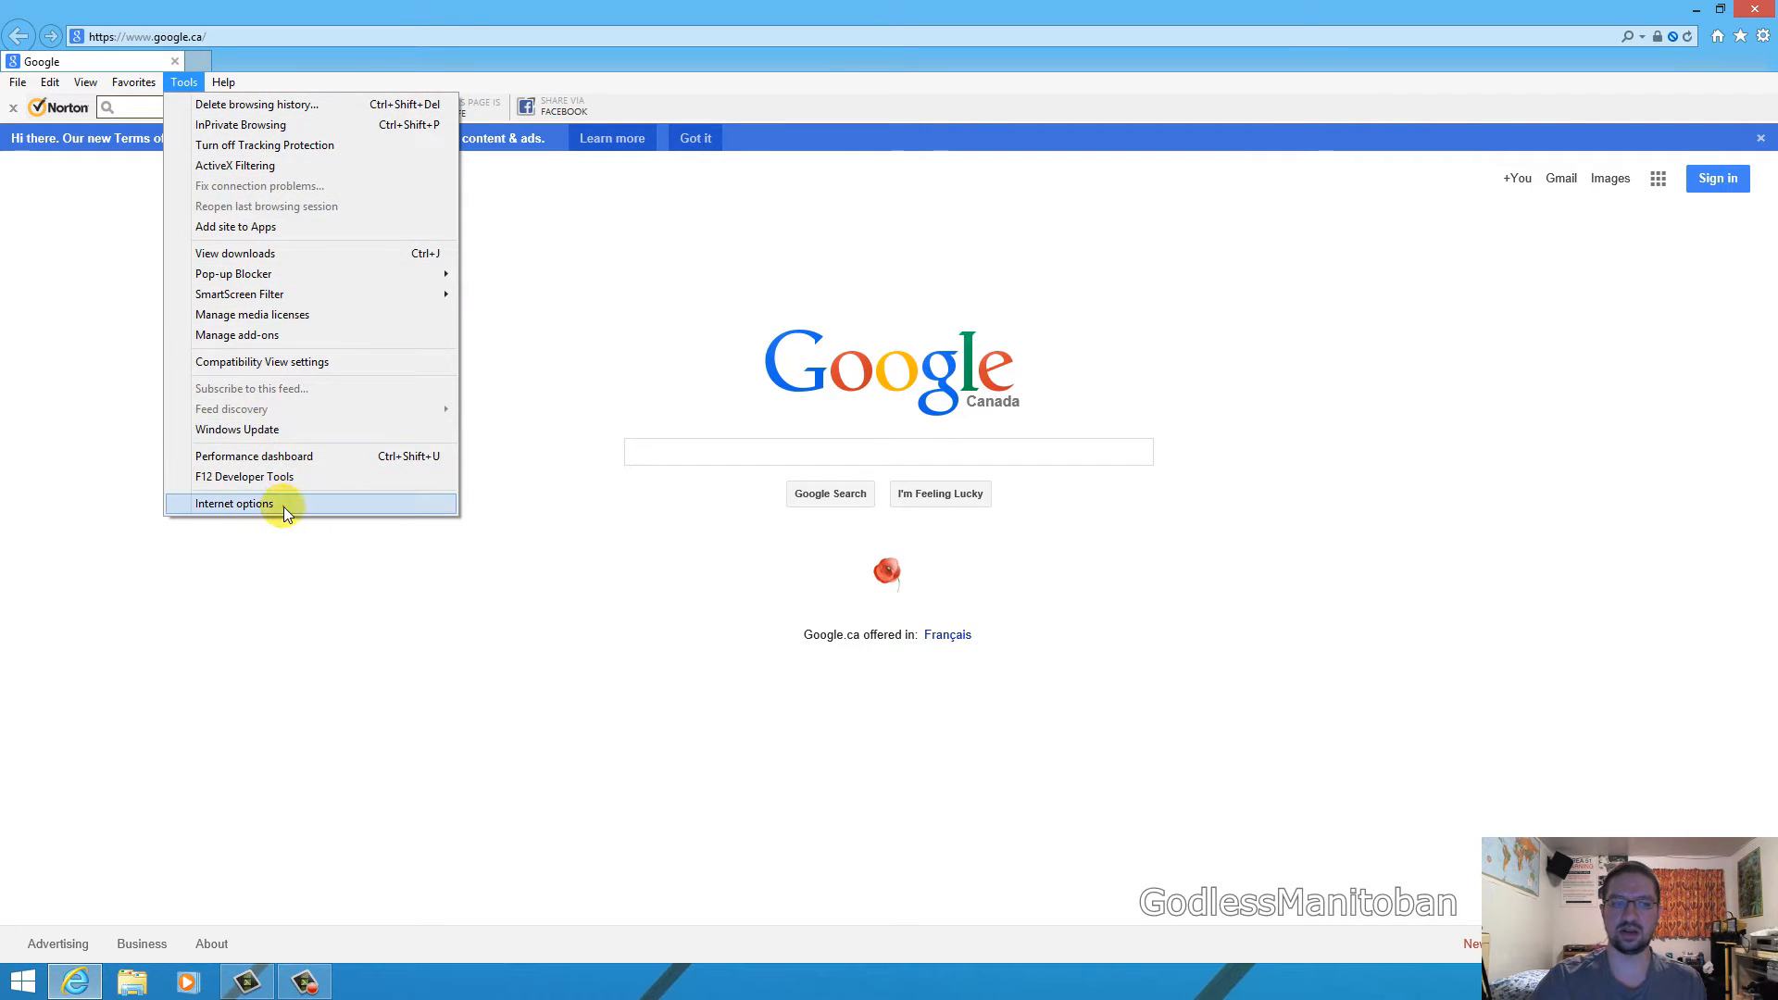
pyautogui.click(235, 504)
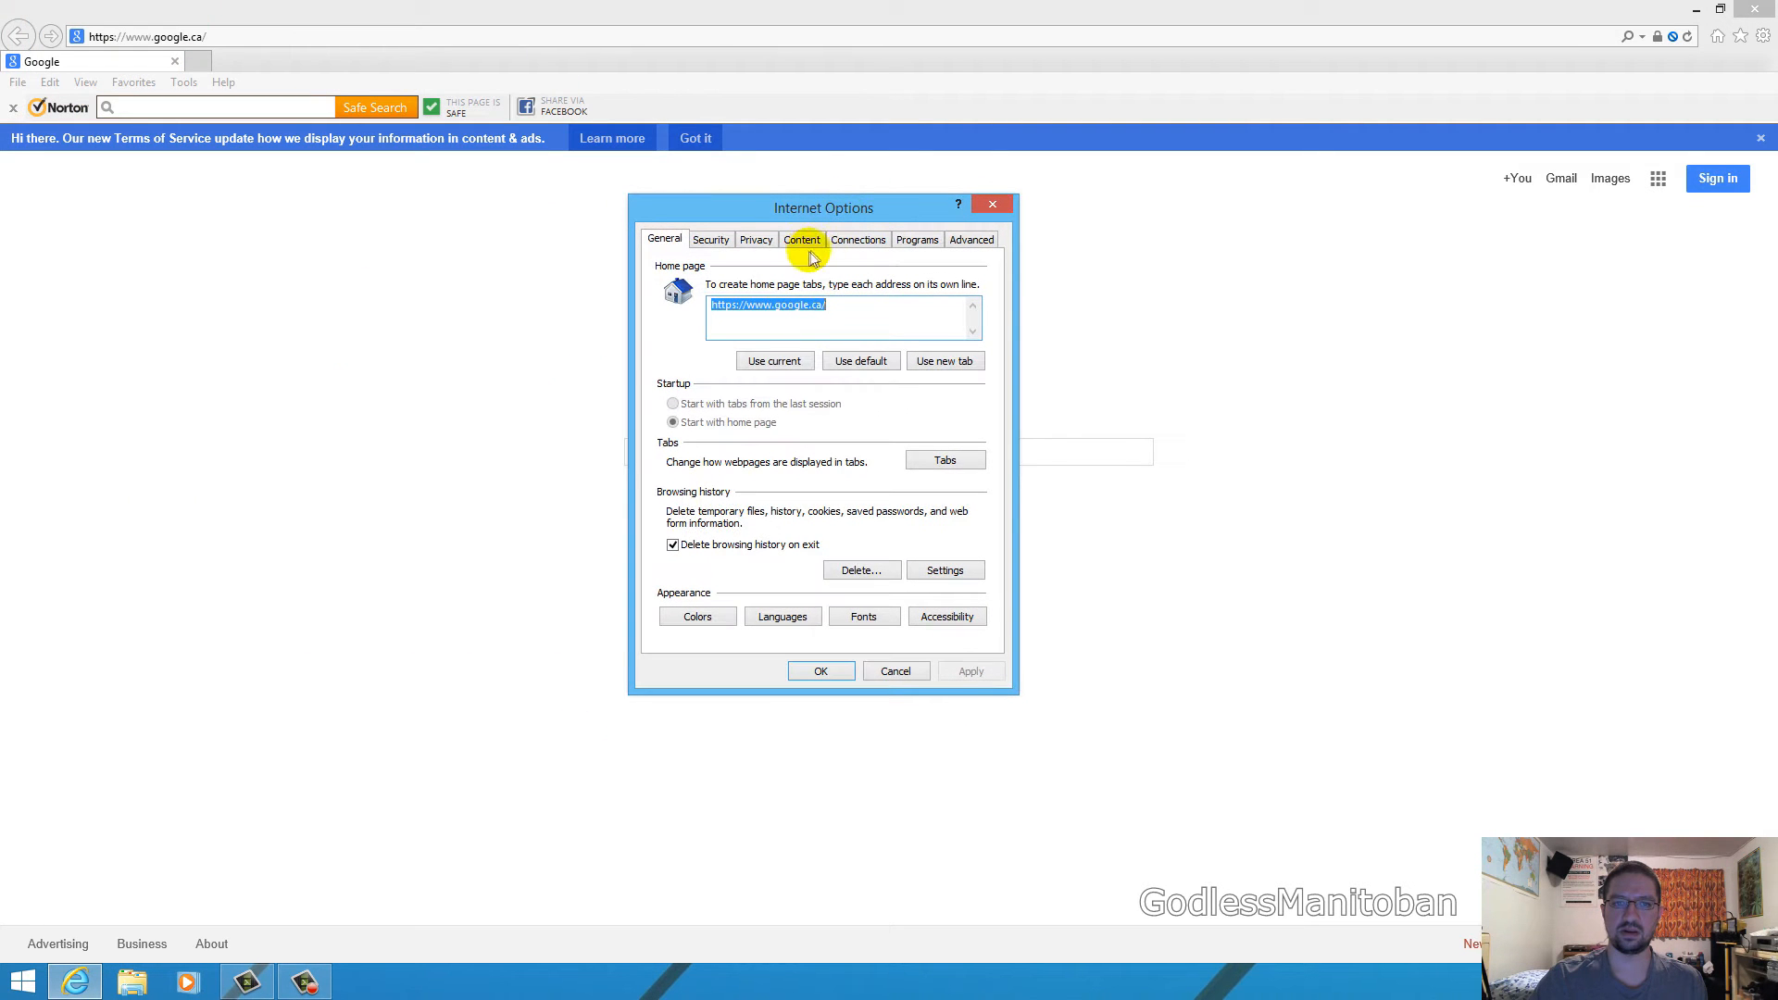
pyautogui.click(802, 239)
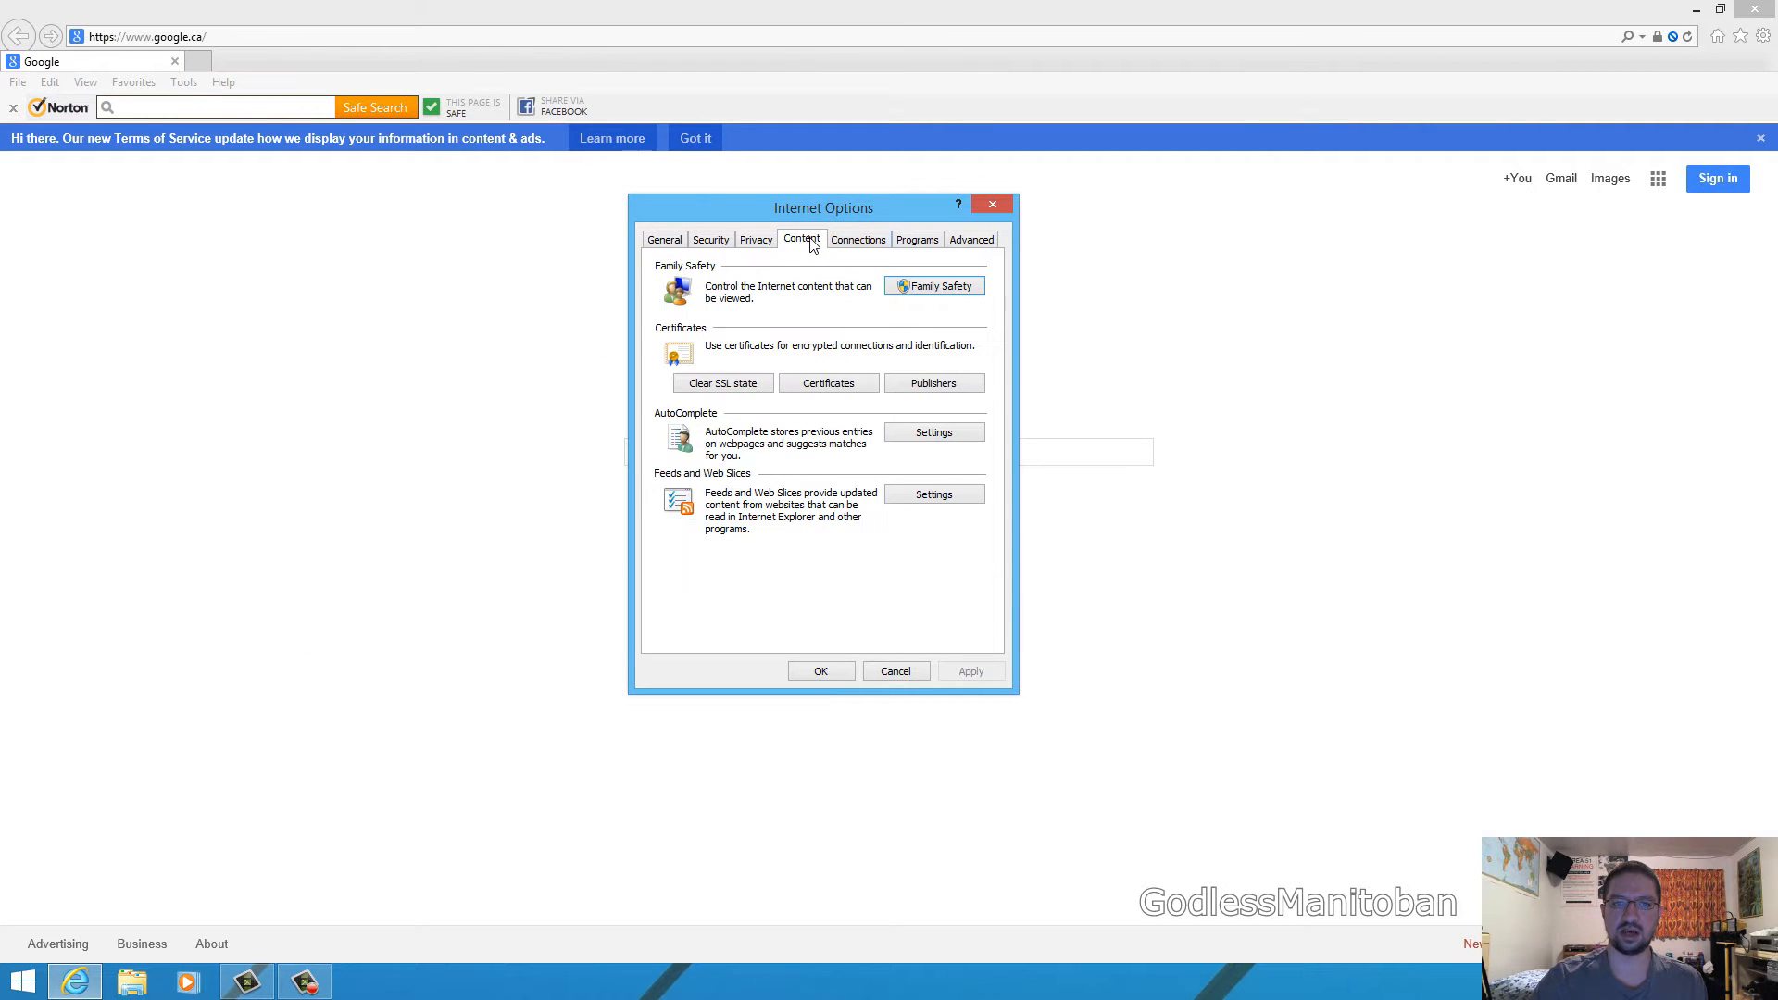
pyautogui.moveTo(828, 346)
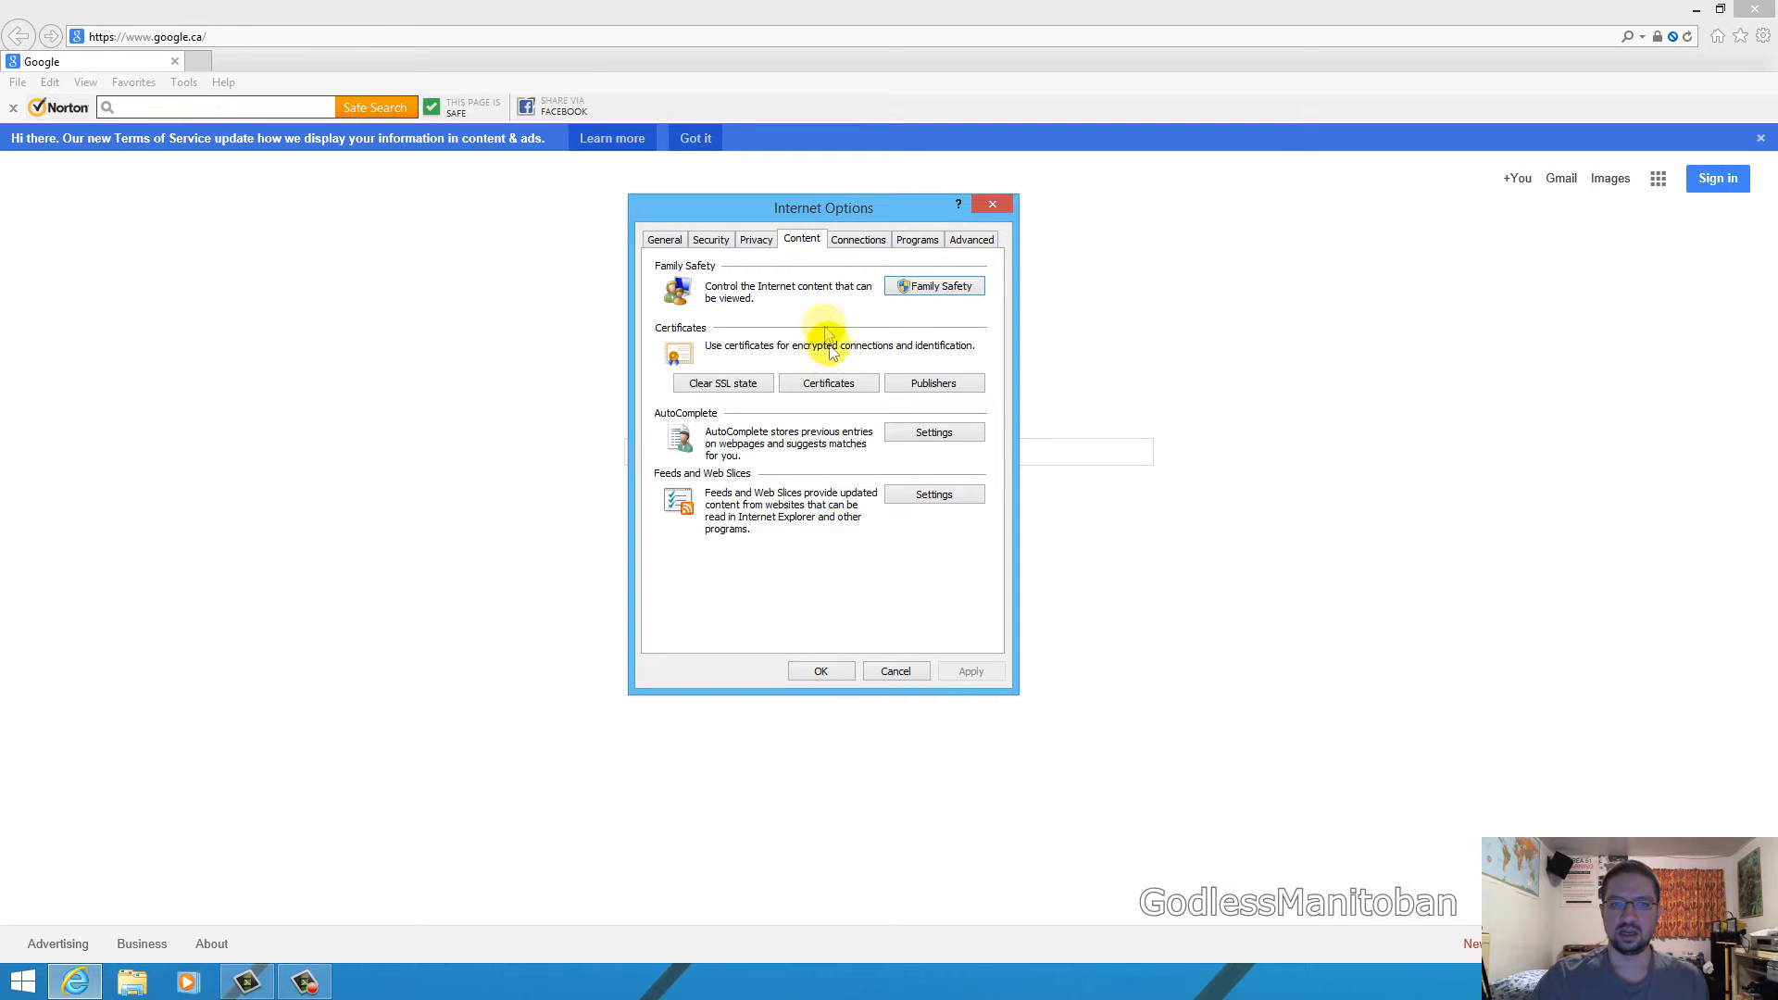
pyautogui.moveTo(906, 440)
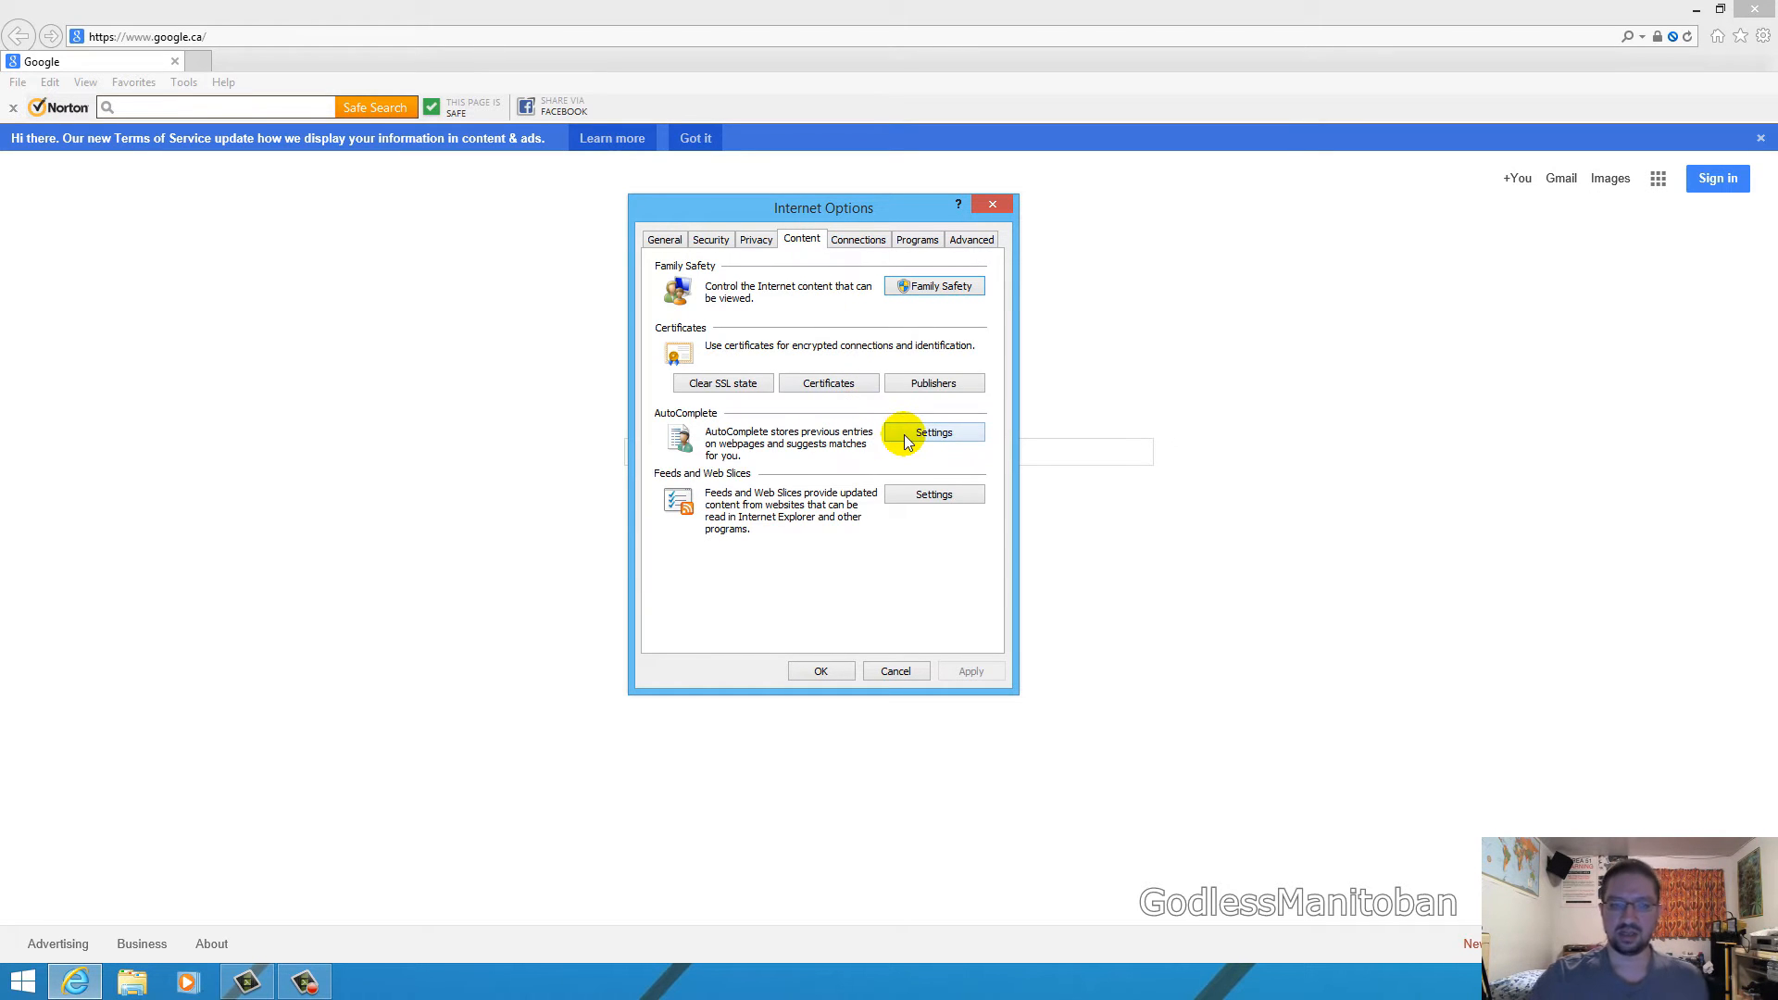
# In AutoComplete Settings, uncheck 'User names and passwords on forms' and confirm both dialogs.
pyautogui.click(933, 432)
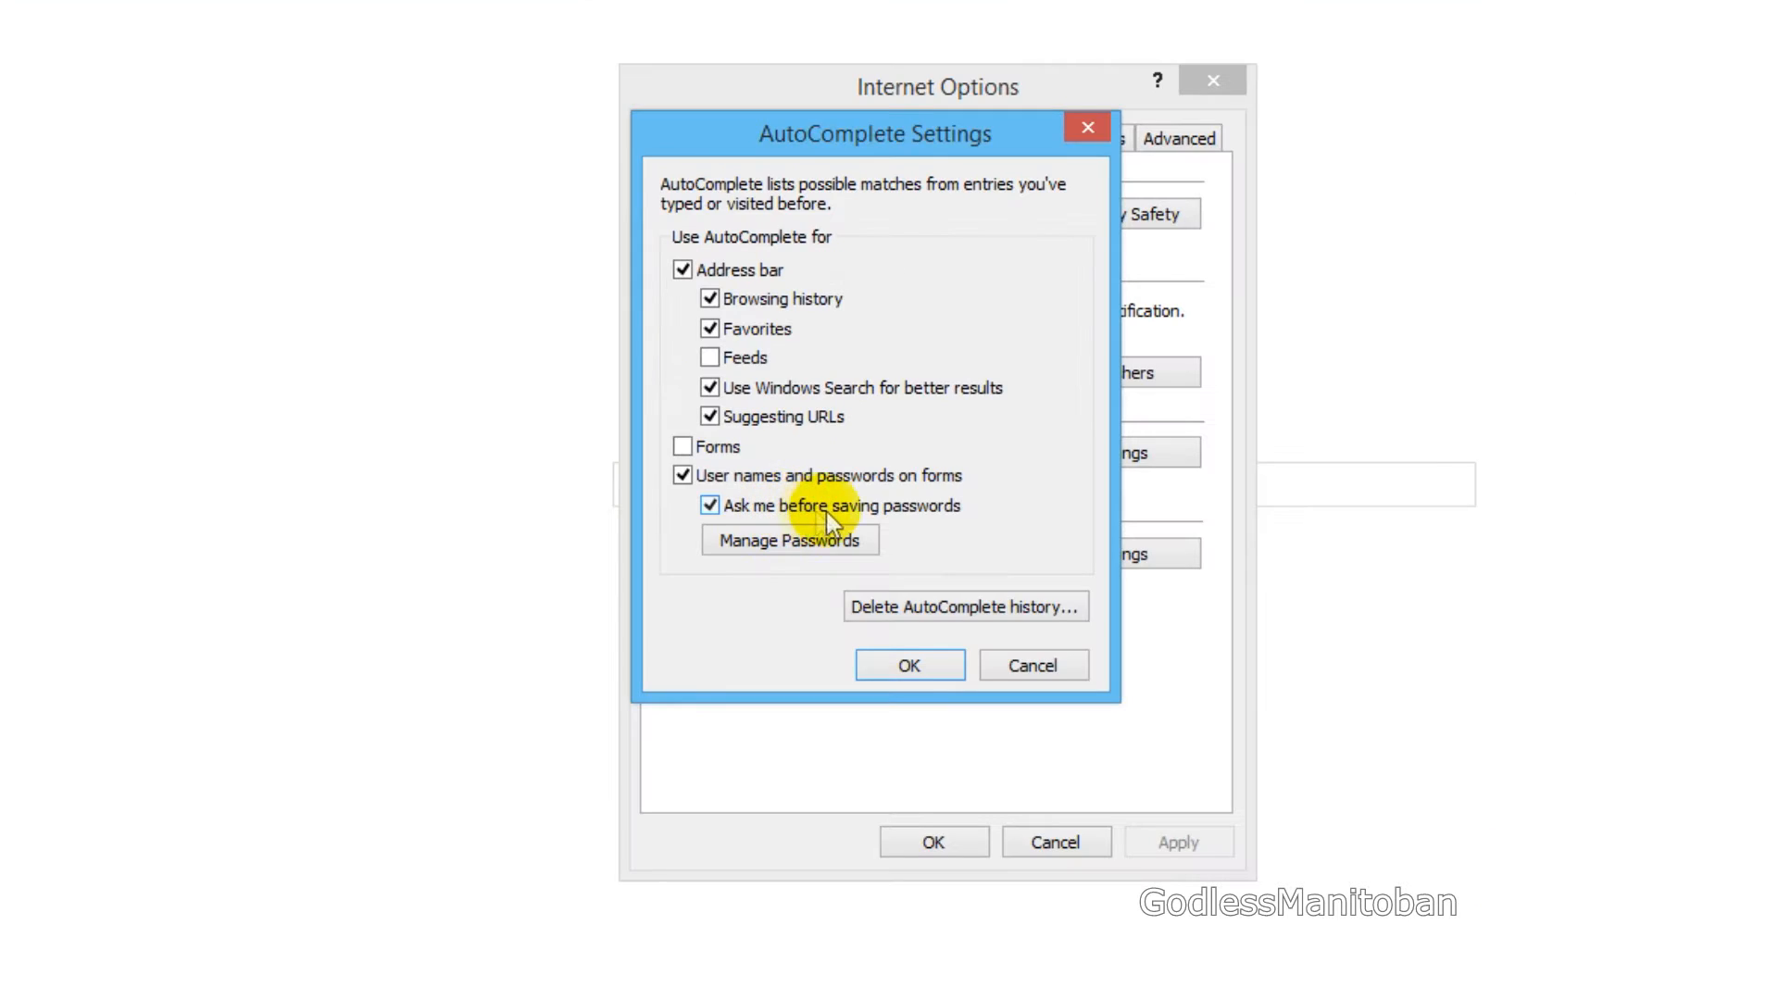
pyautogui.moveTo(872, 518)
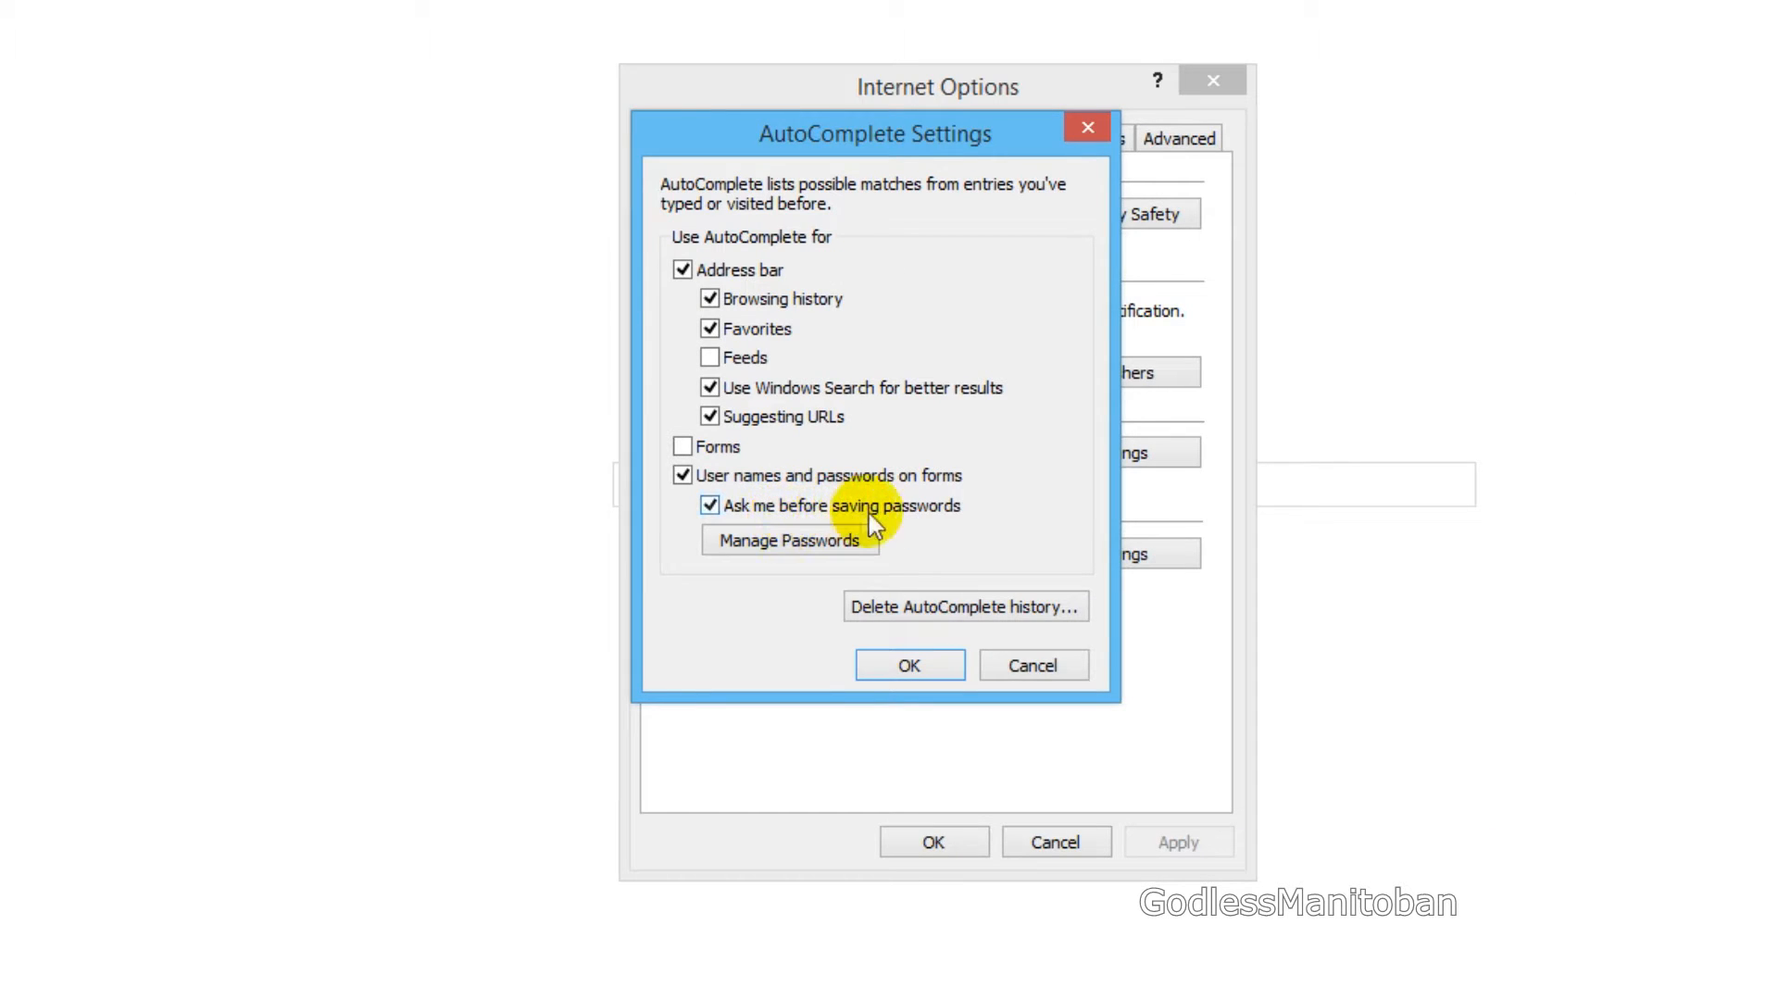
pyautogui.moveTo(822, 498)
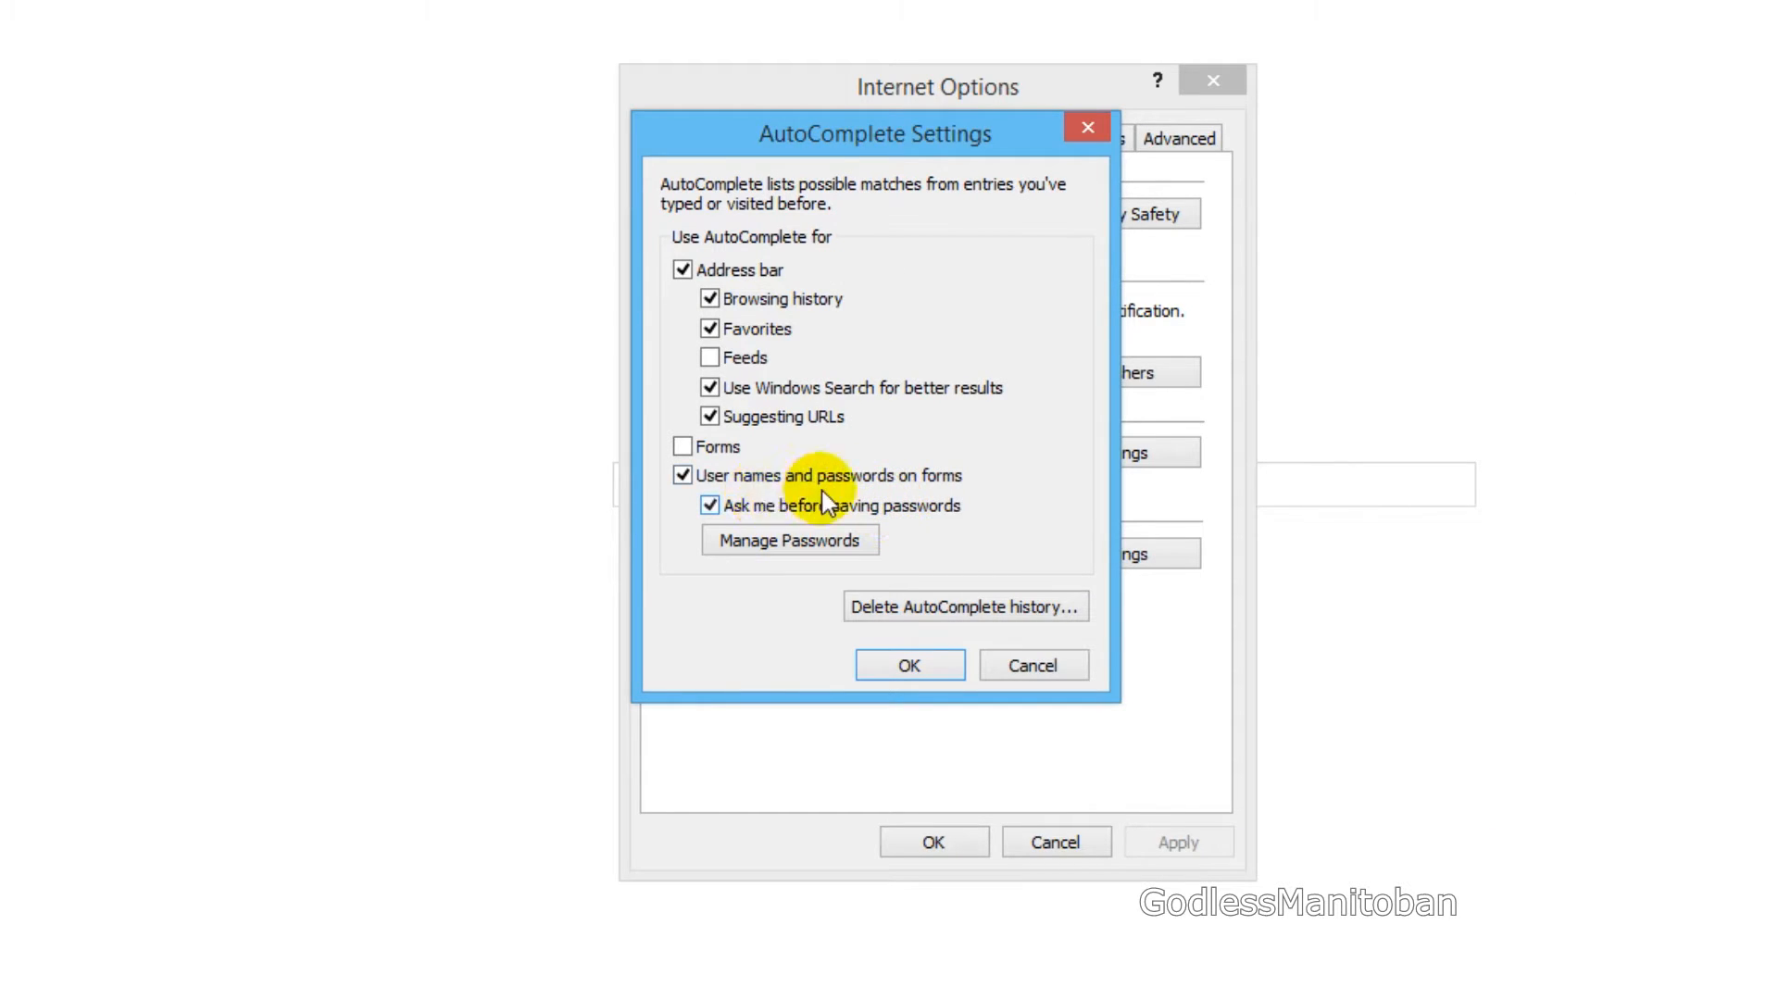
pyautogui.moveTo(924, 492)
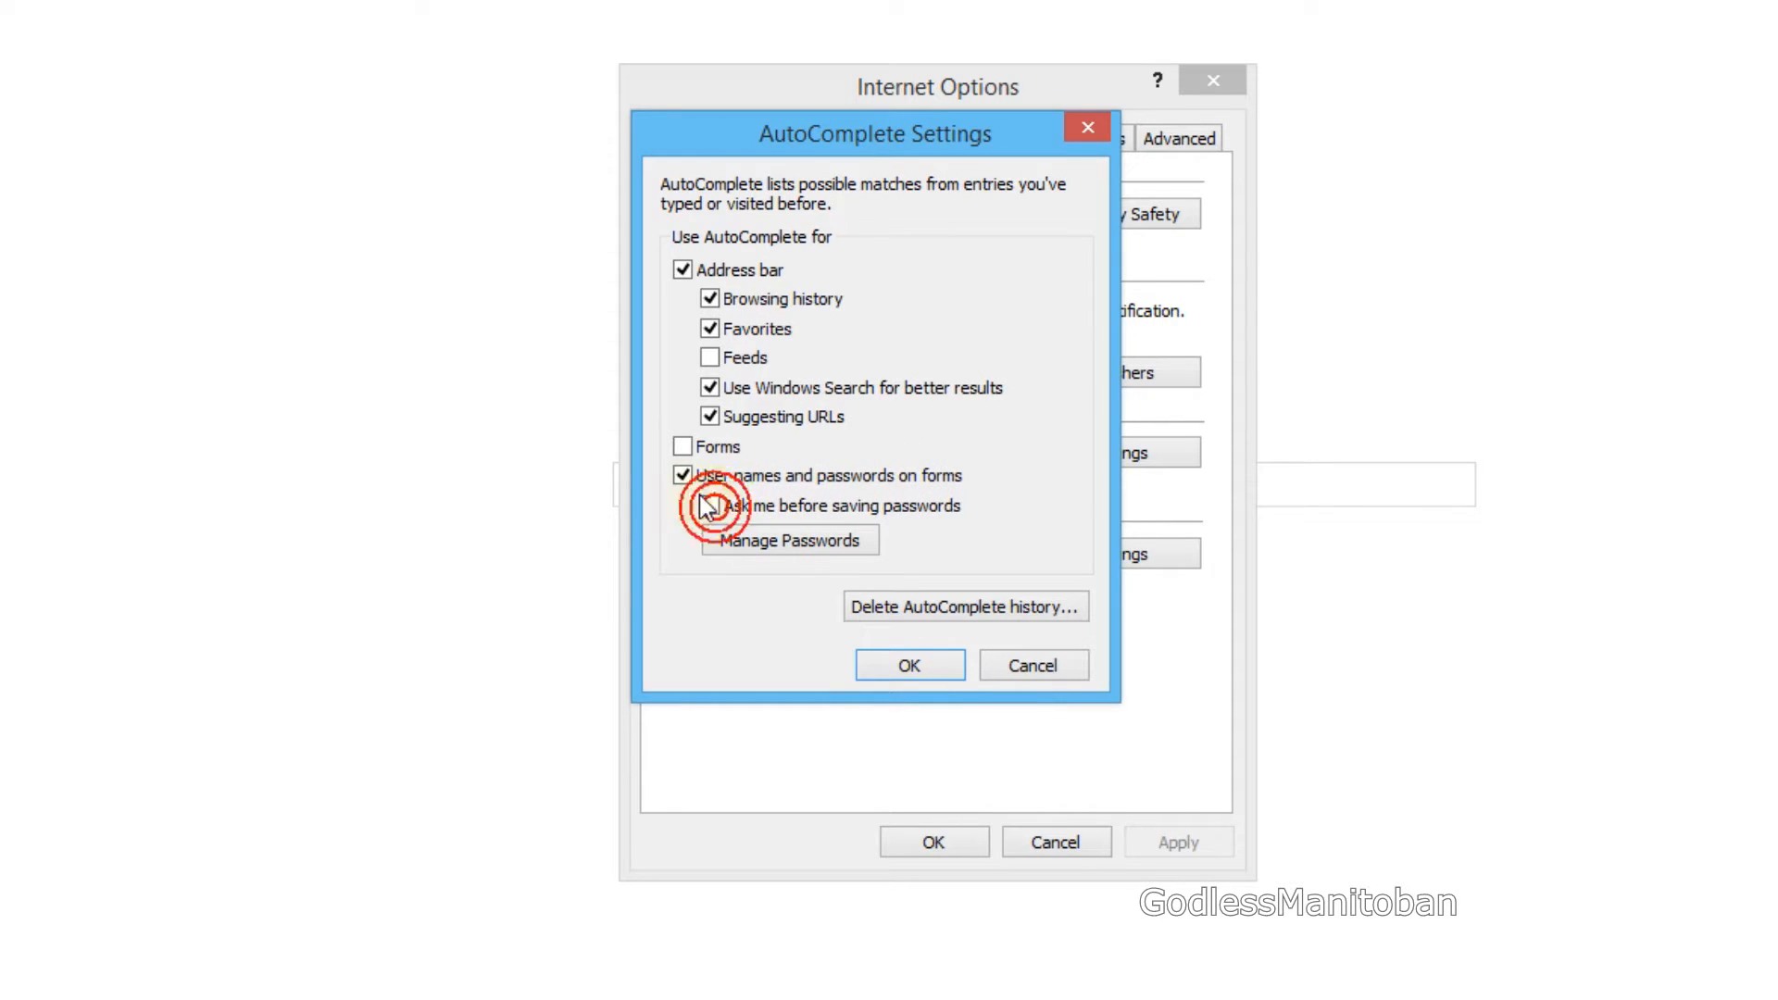
pyautogui.click(683, 476)
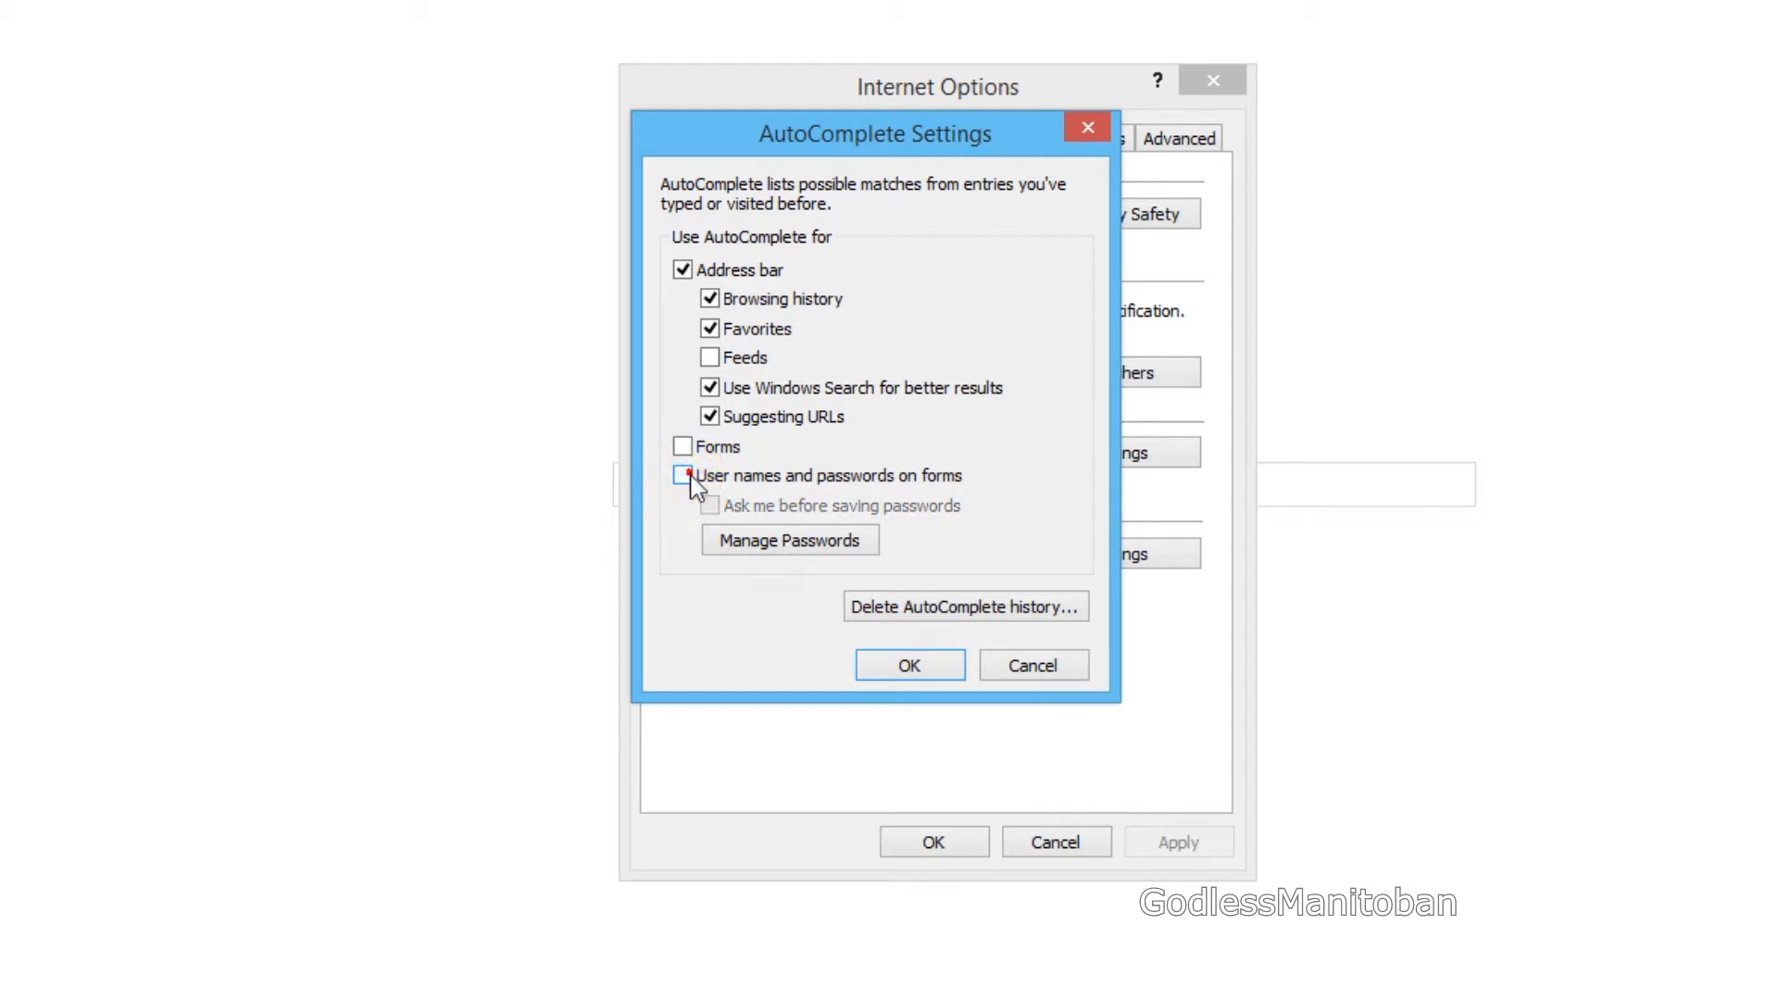
pyautogui.click(908, 665)
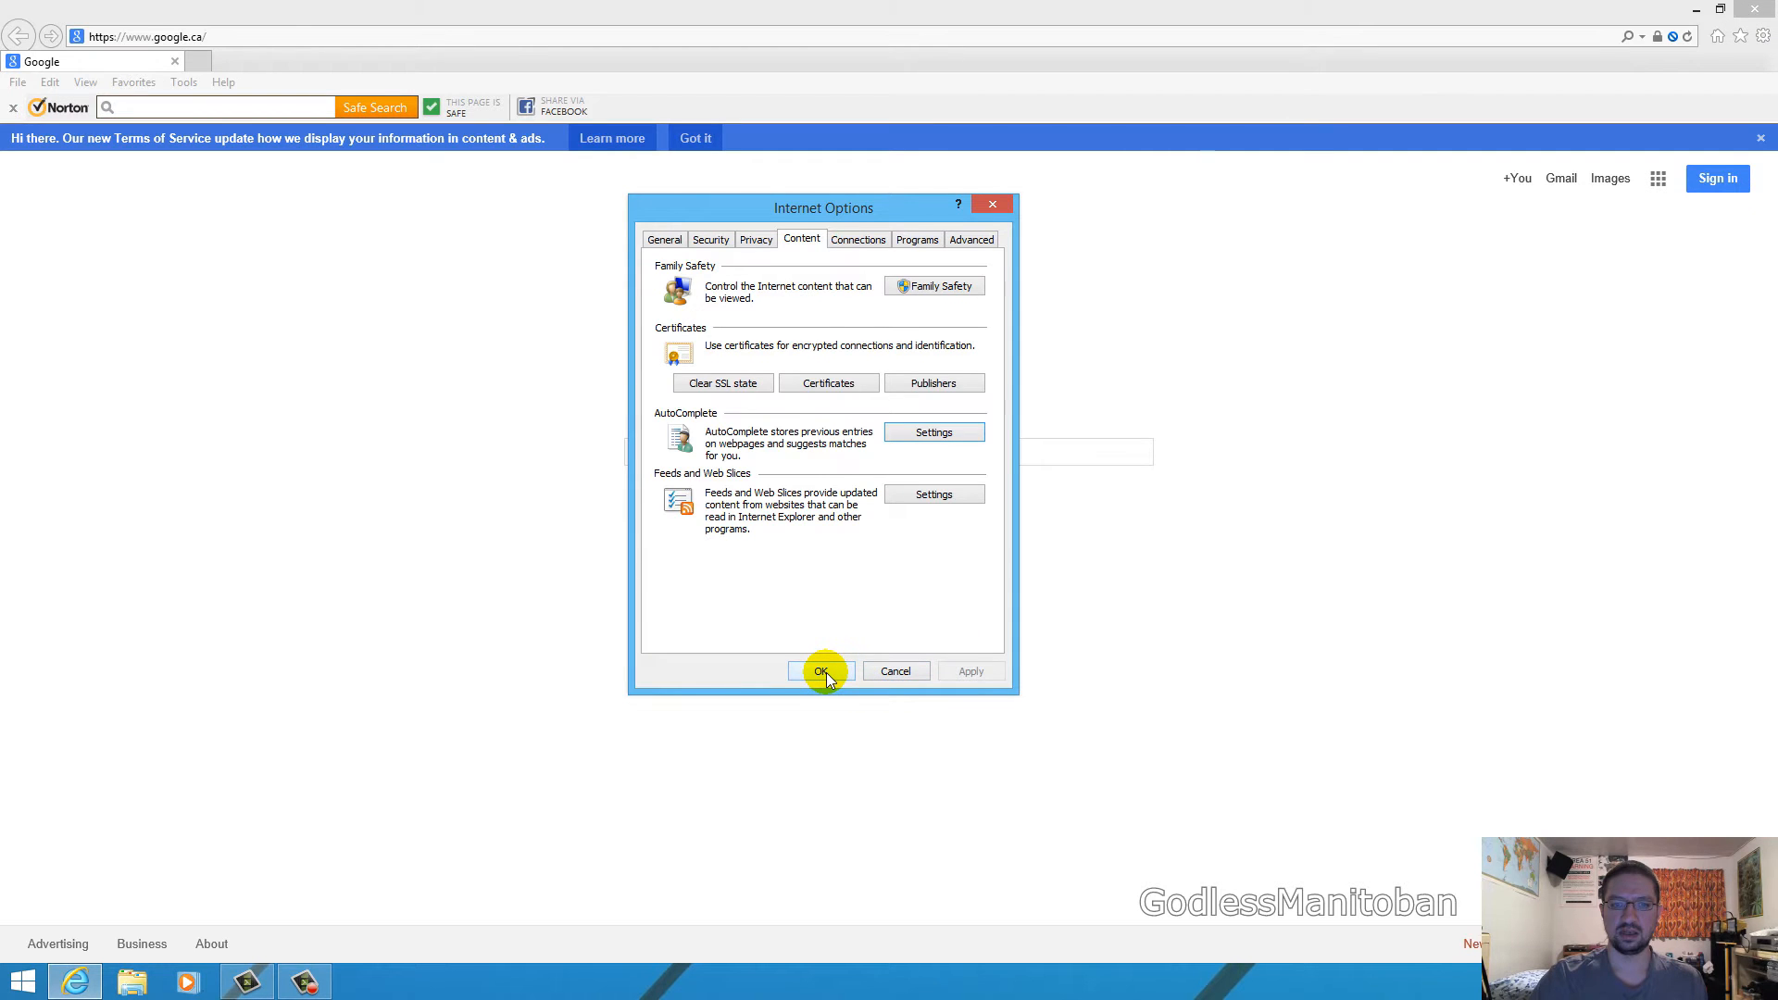
pyautogui.click(822, 670)
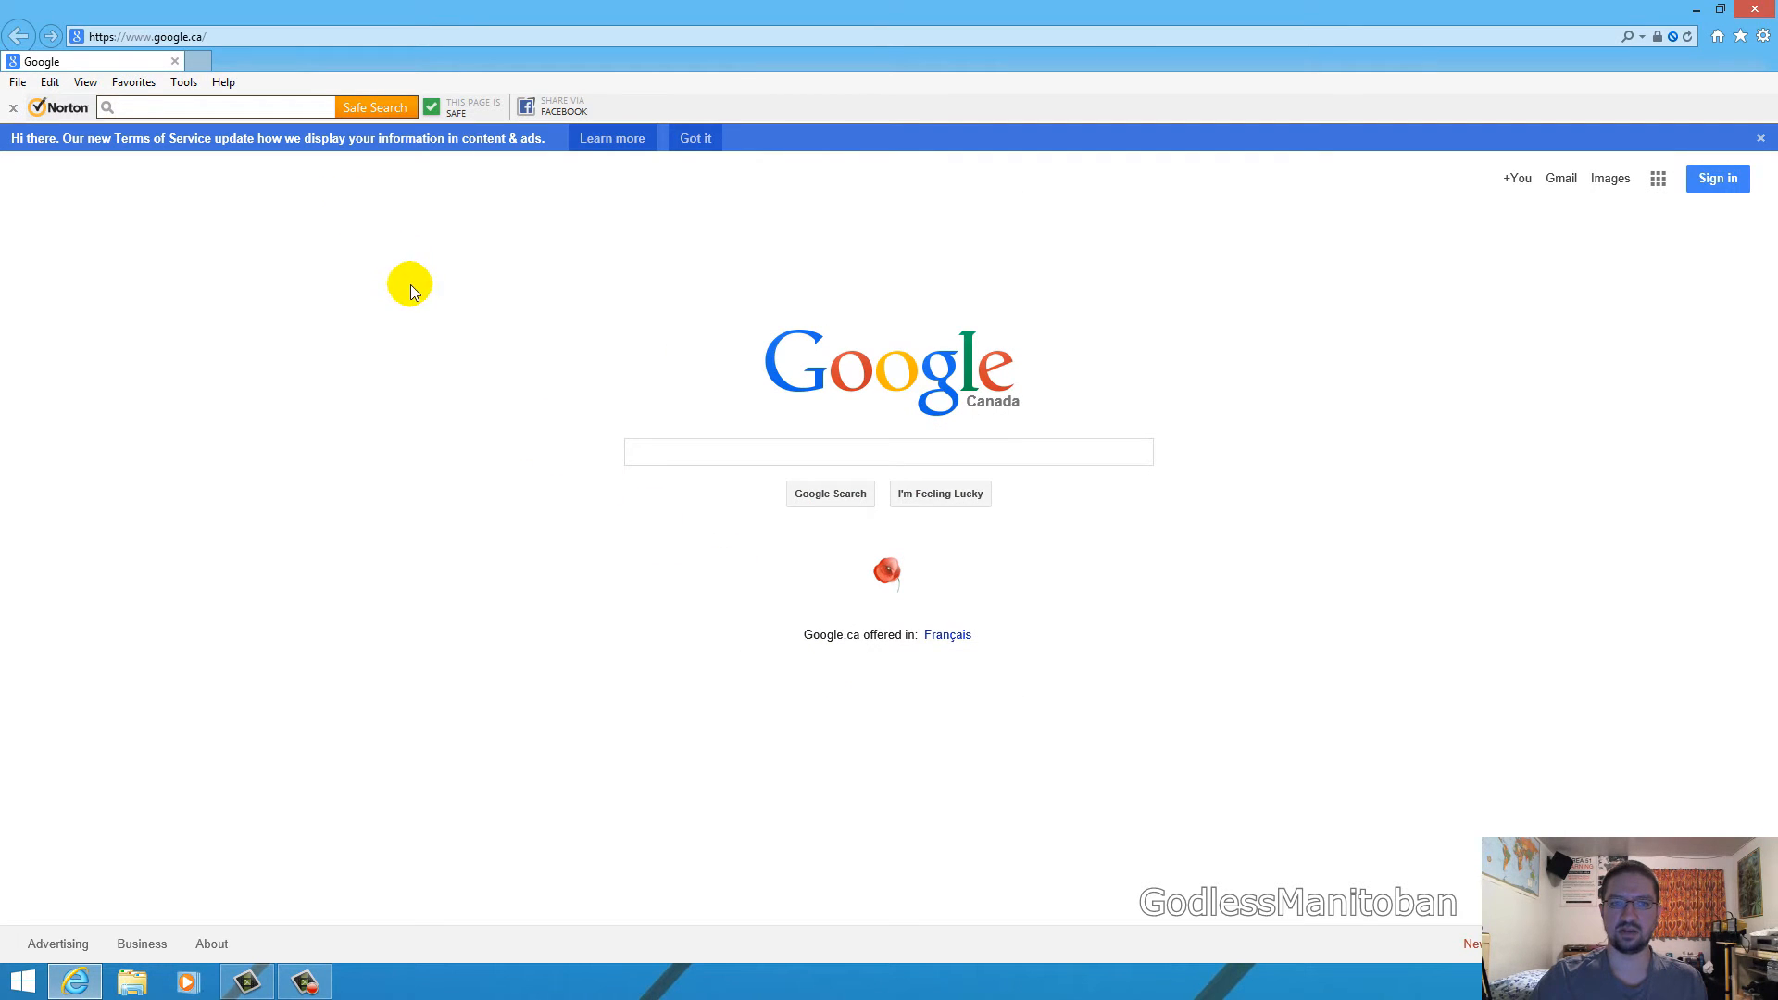
pyautogui.moveTo(1717, 178)
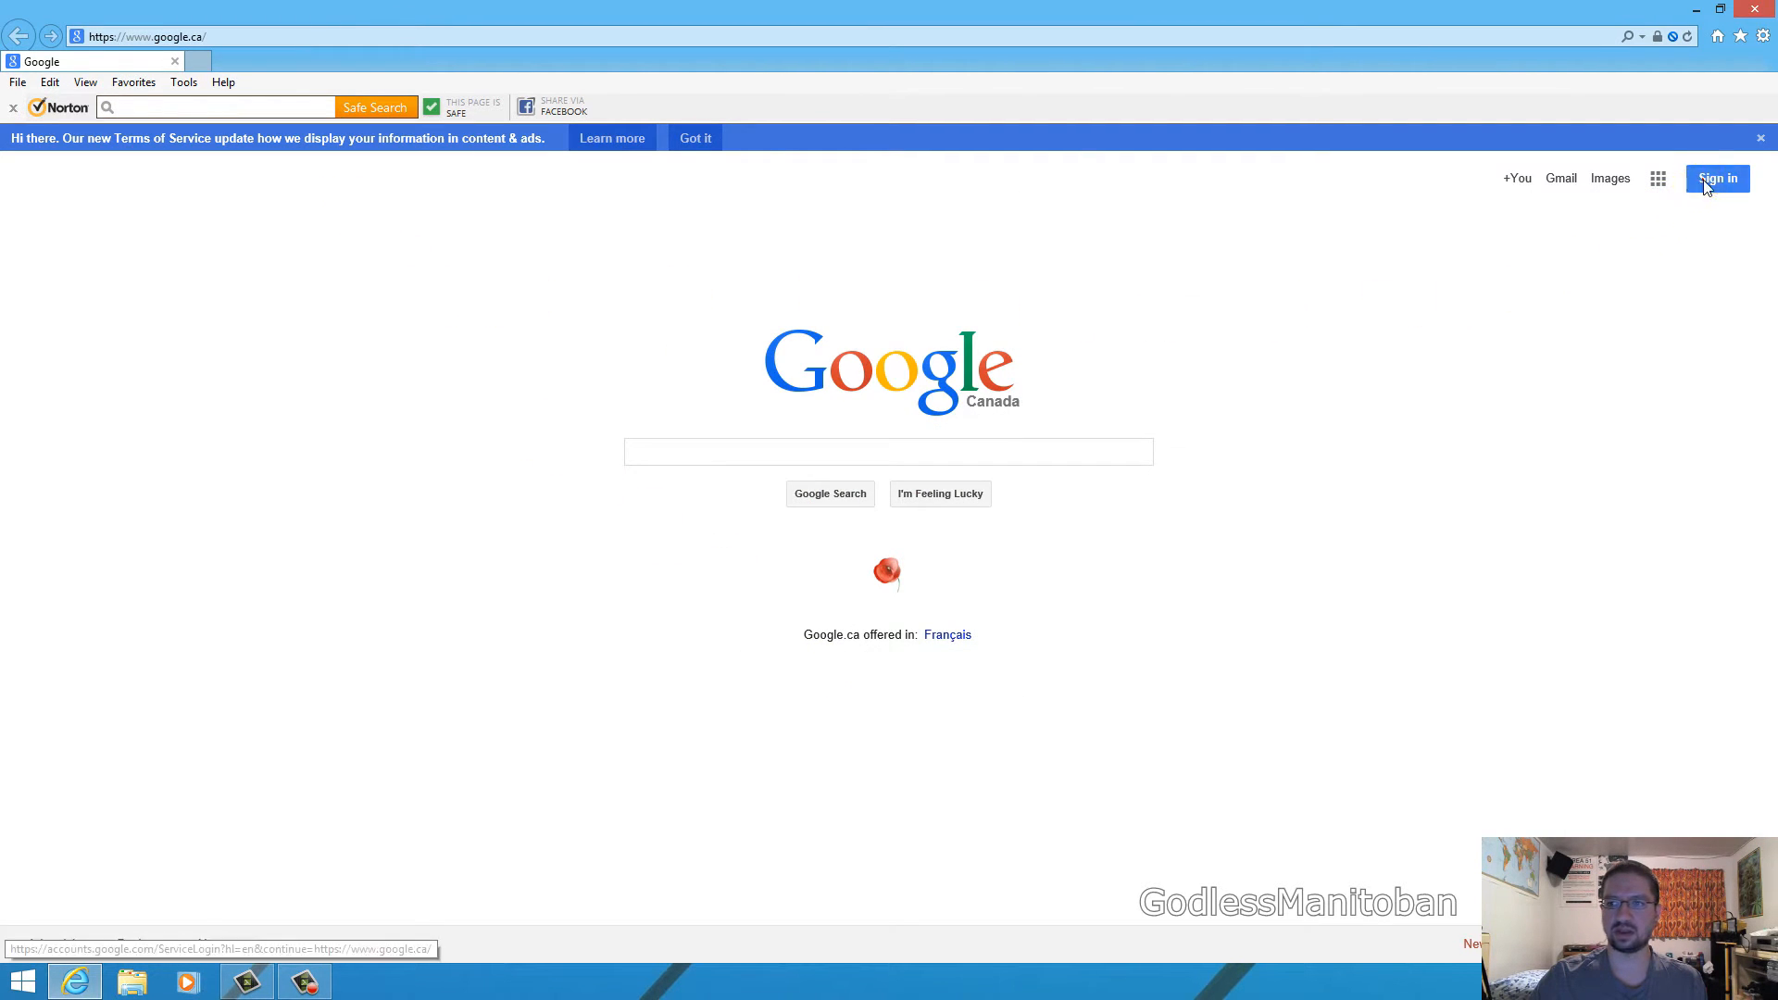
# Use Sign in on the Google home page to reach the Accounts sign-in form.
pyautogui.click(1714, 178)
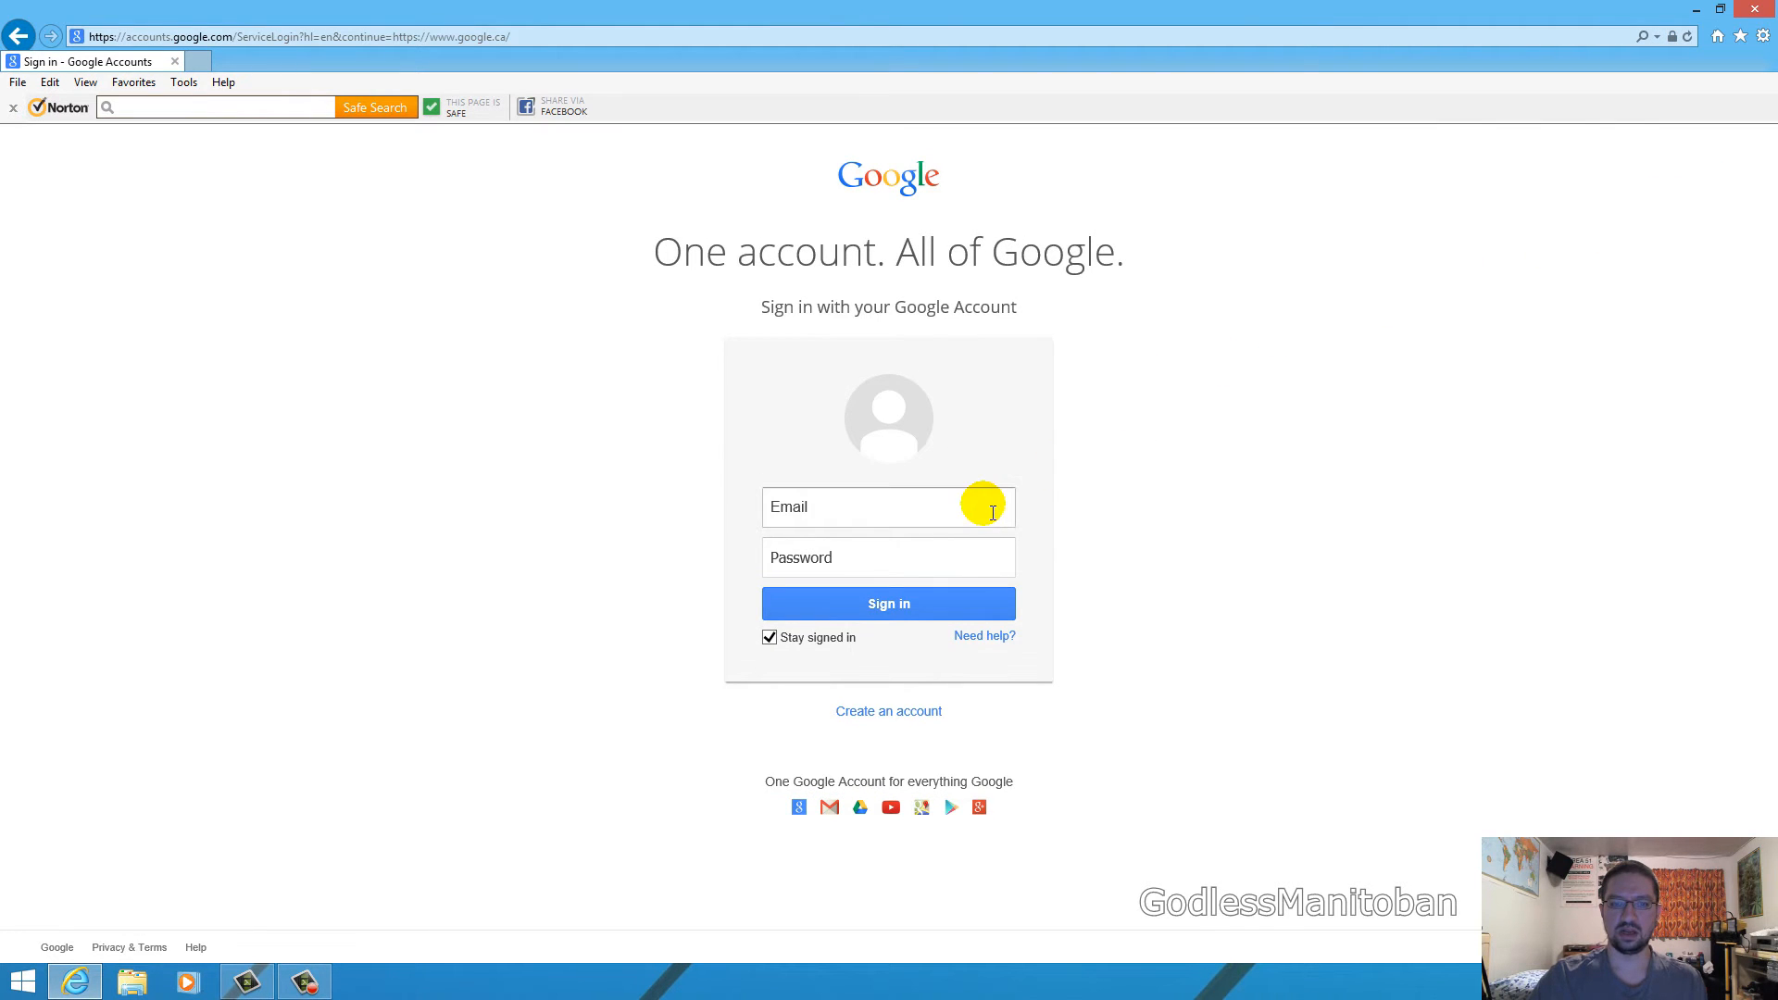
pyautogui.moveTo(1174, 958)
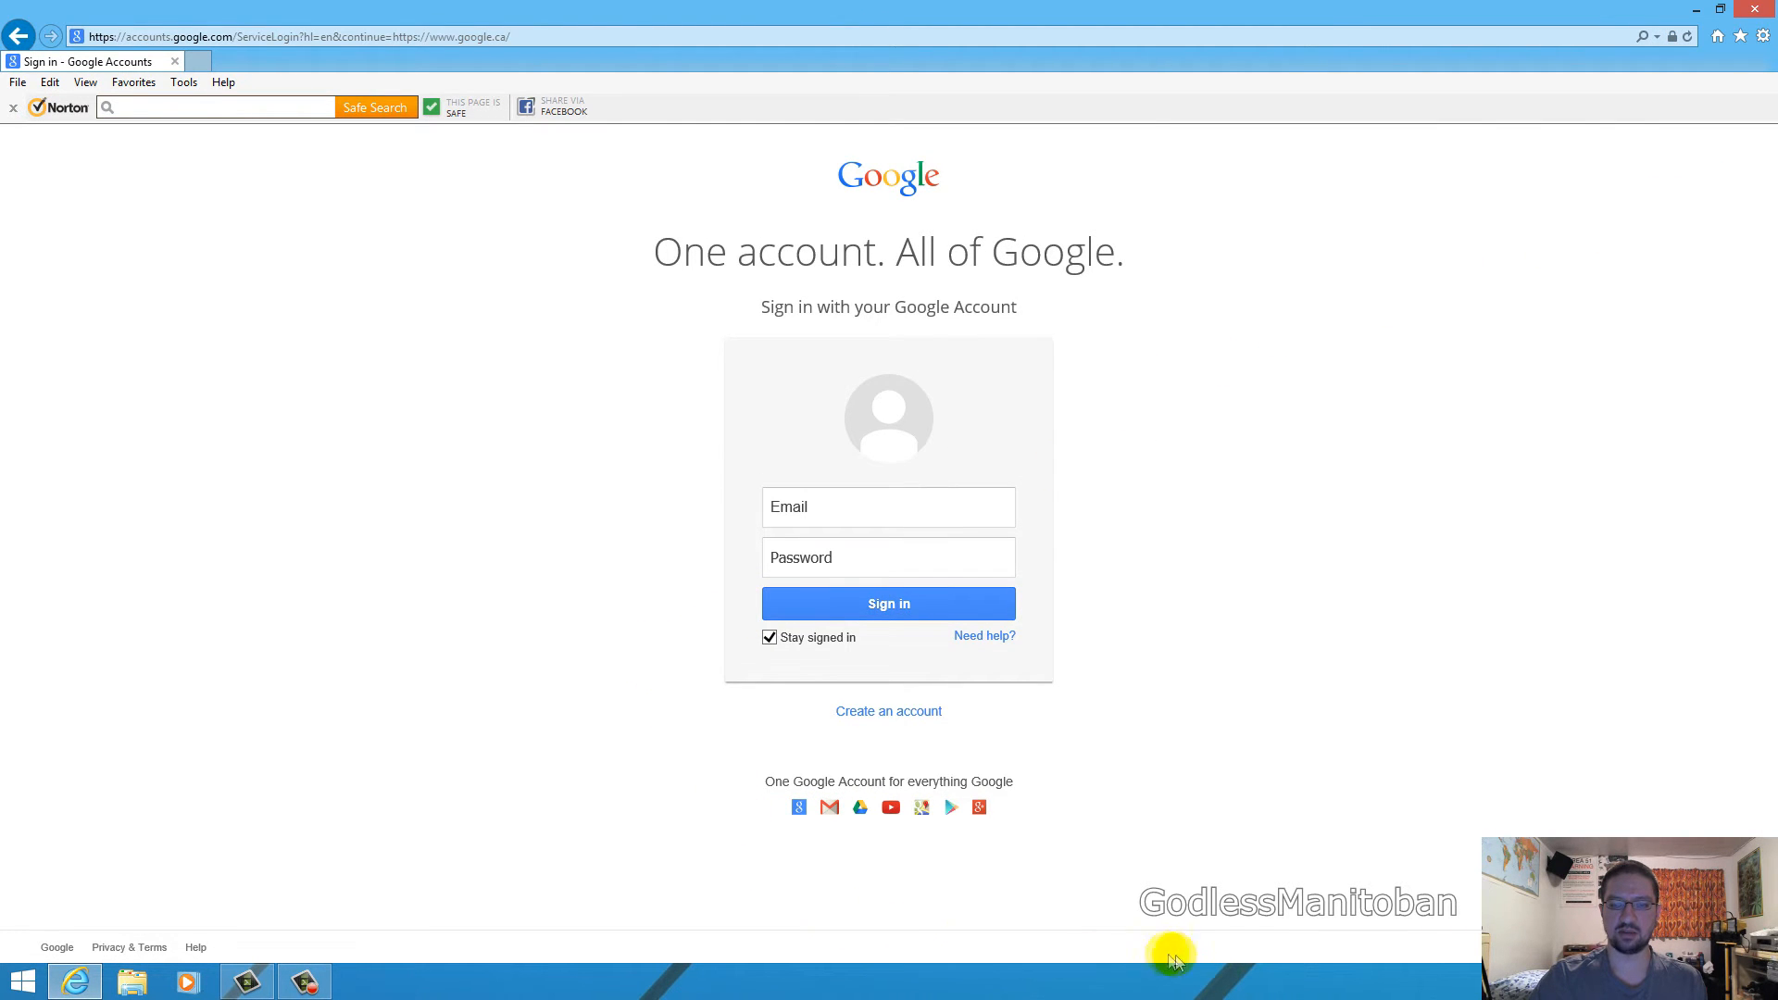
pyautogui.moveTo(1154, 891)
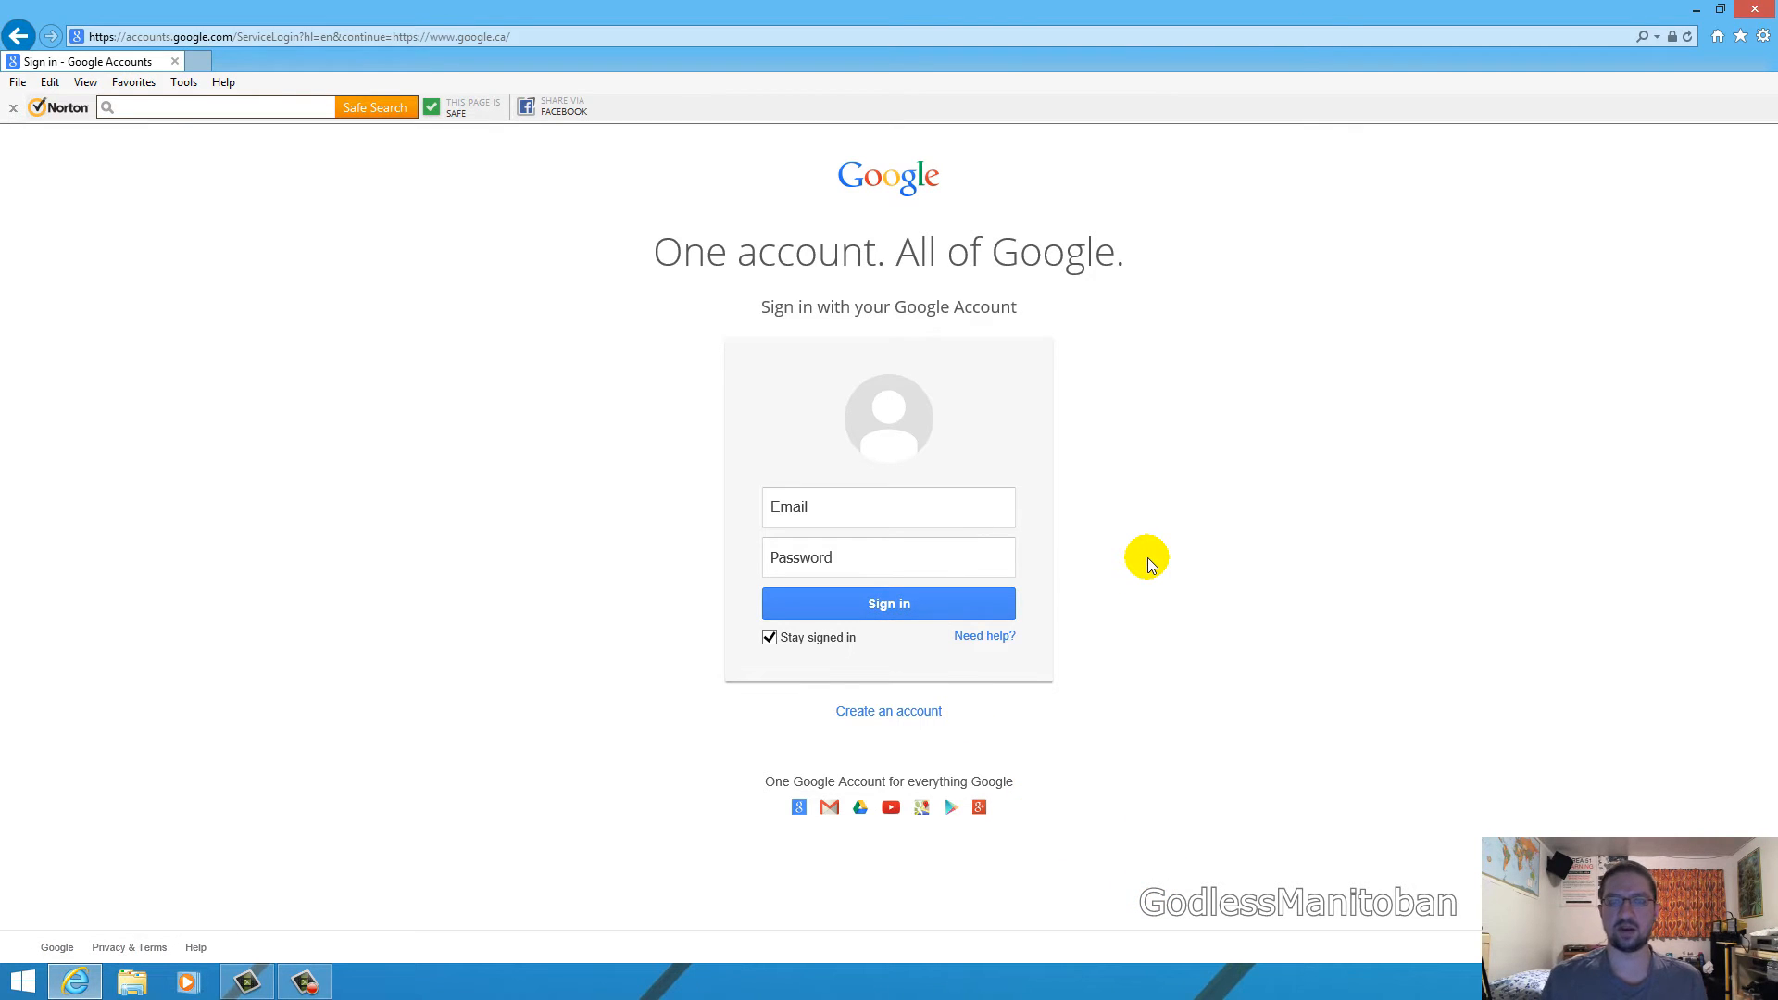
pyautogui.moveTo(1268, 342)
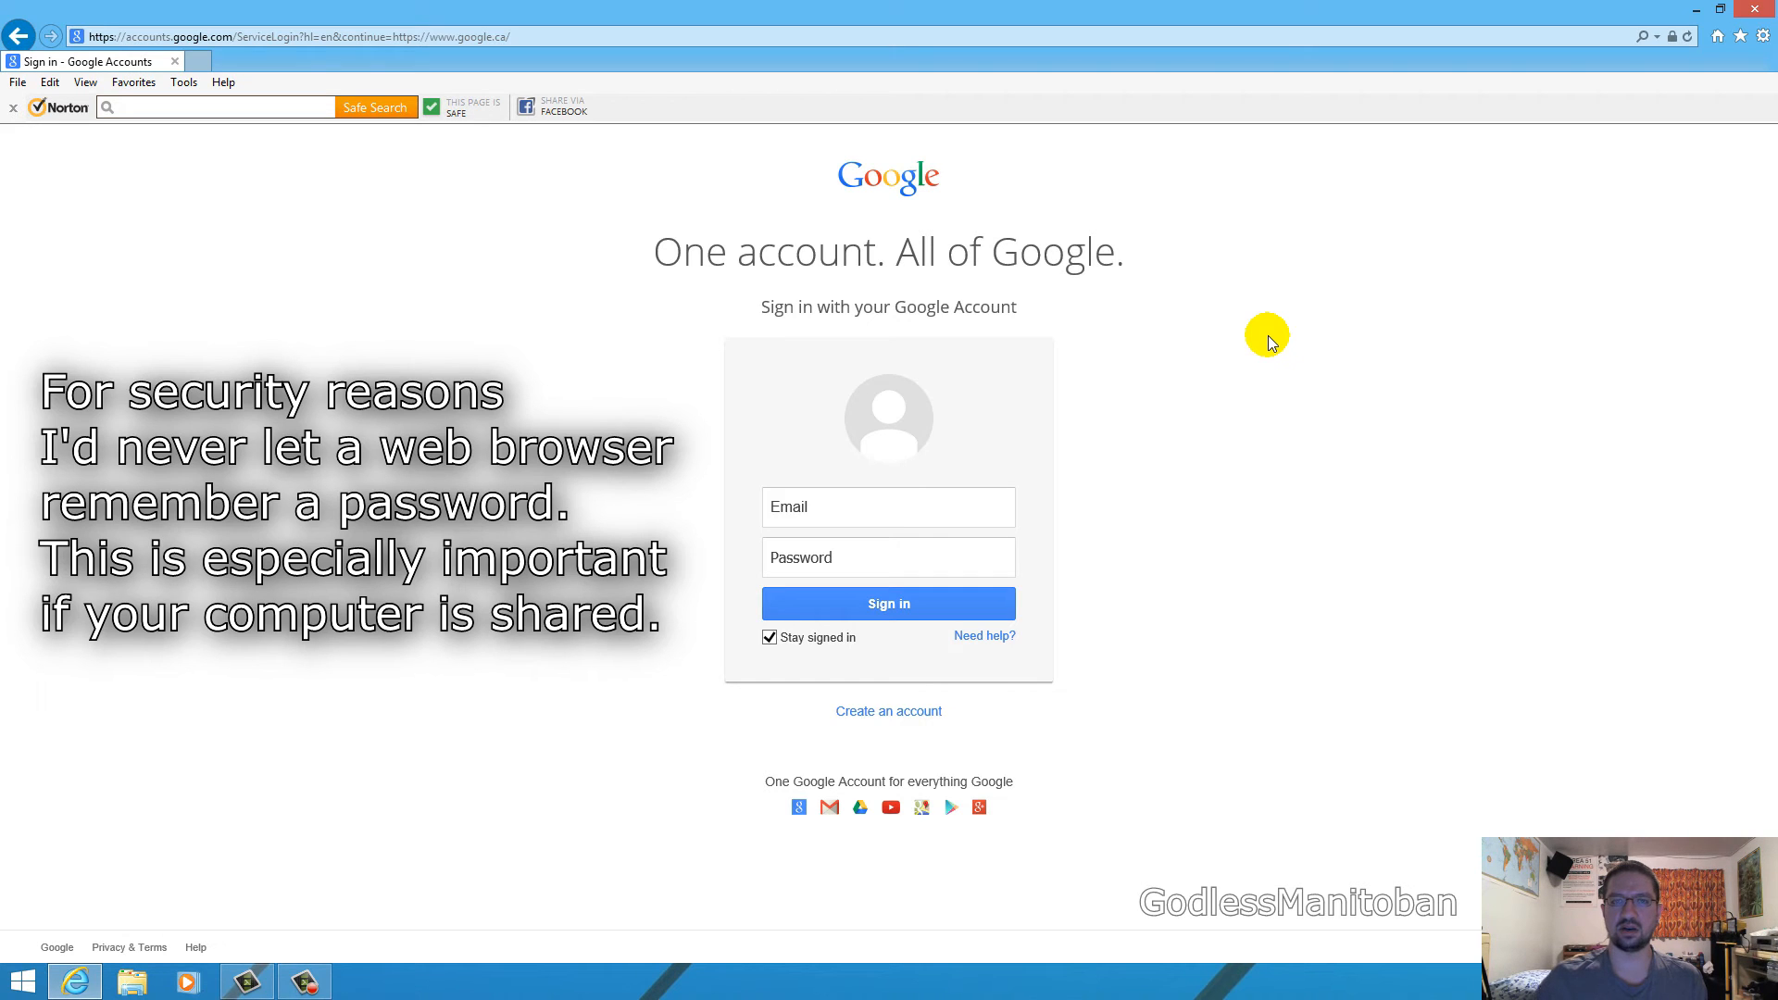
pyautogui.moveTo(1148, 746)
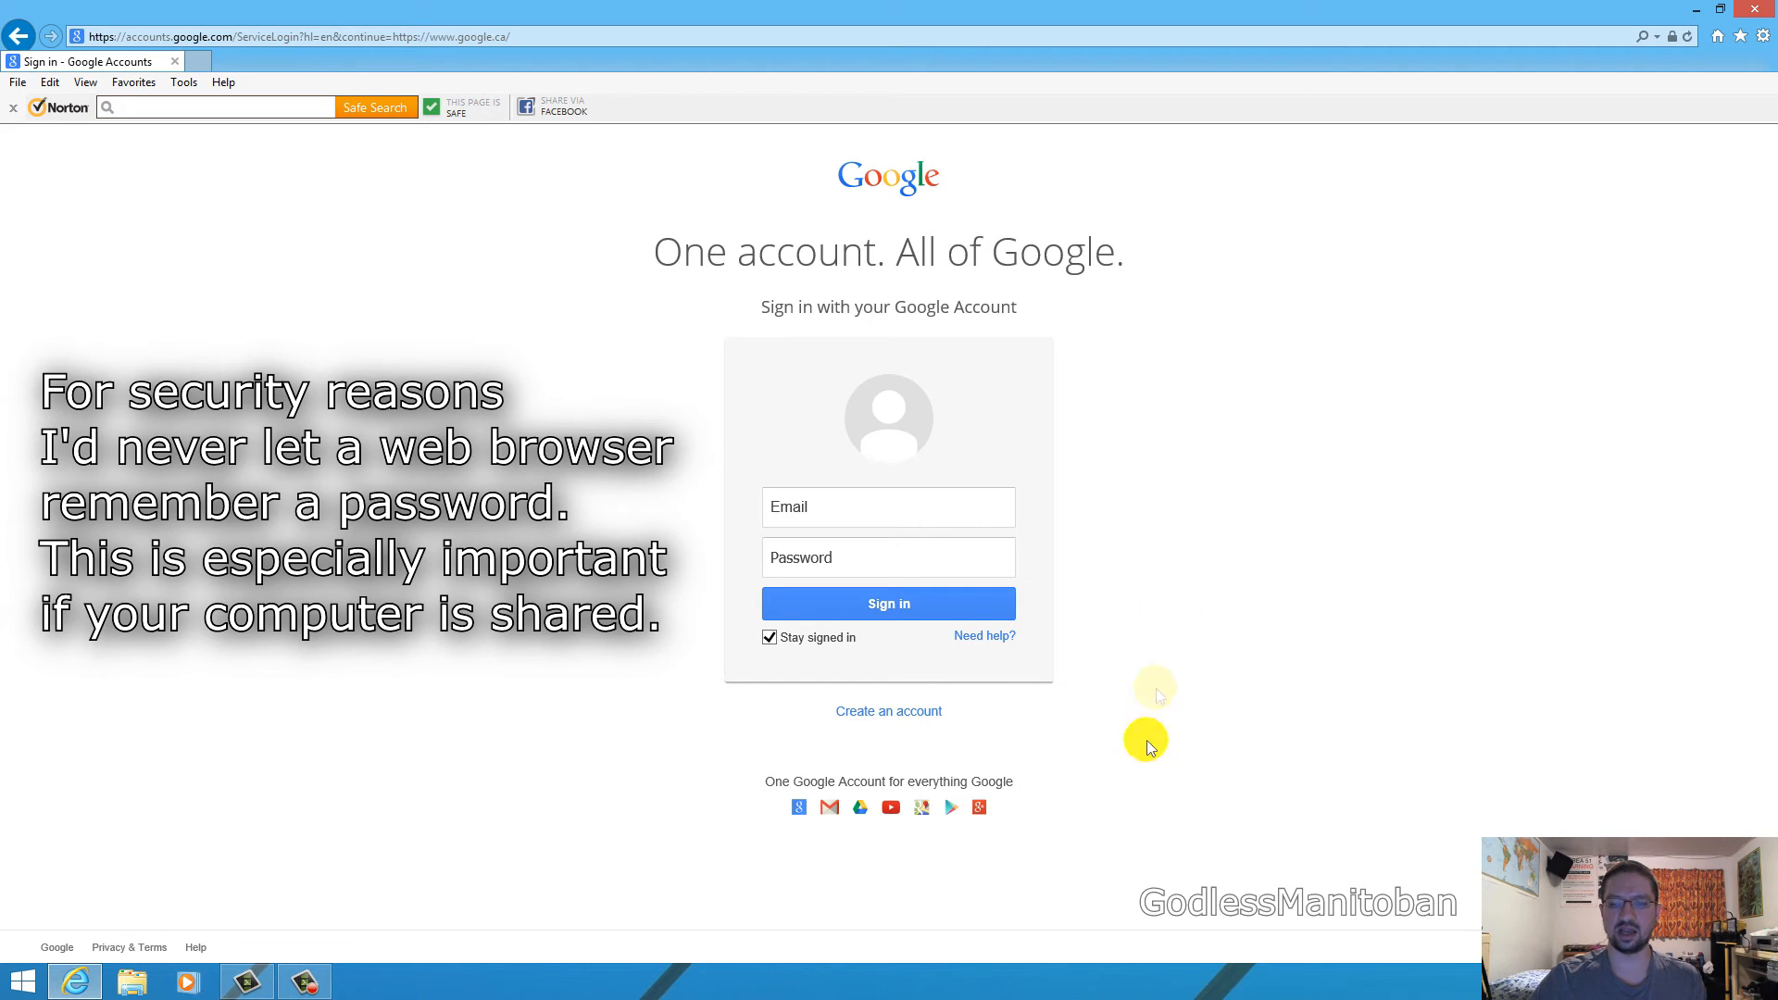